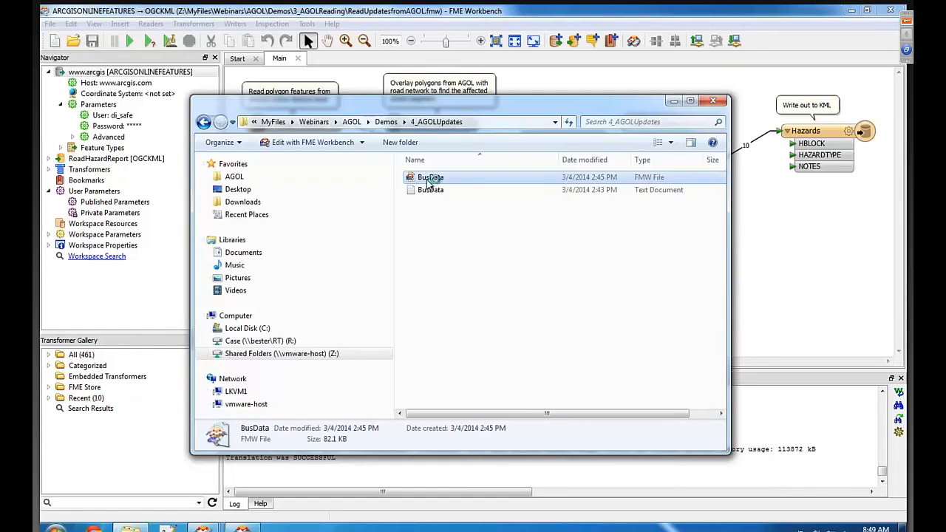
Step: Open BusData.fmw from the 4_AGOLUpdates folder
double_click(431, 177)
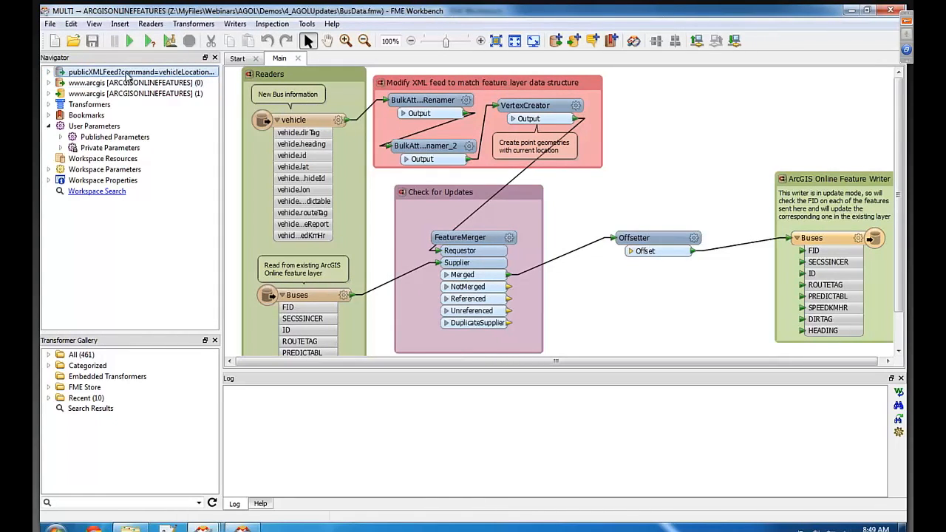
mouse_move(141, 72)
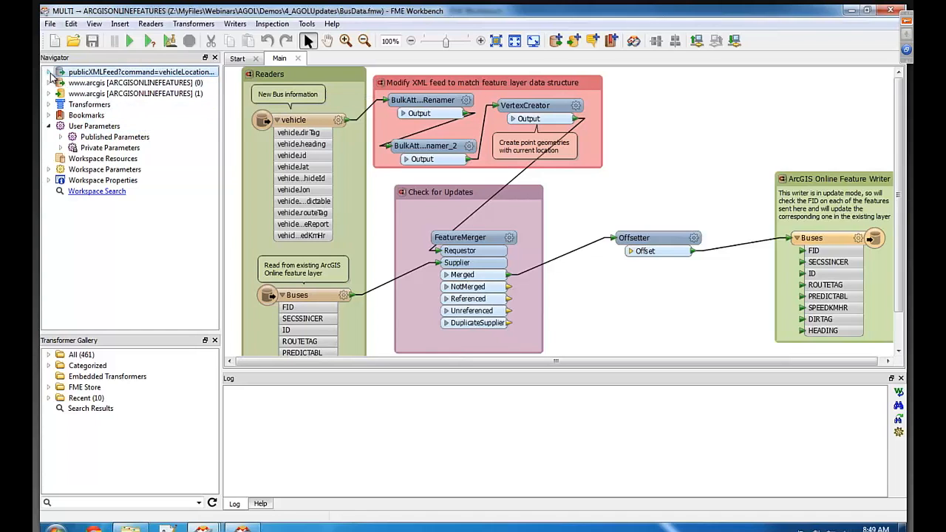
click(49, 72)
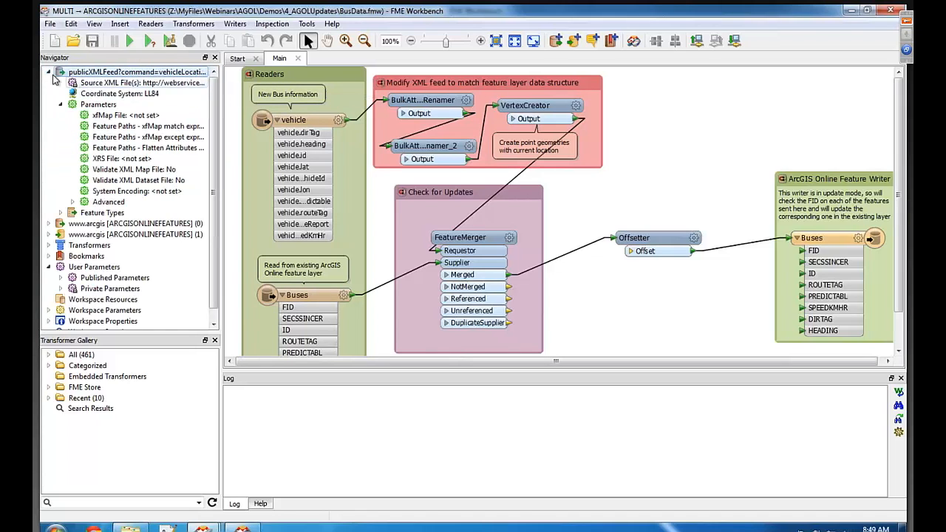
click(48, 71)
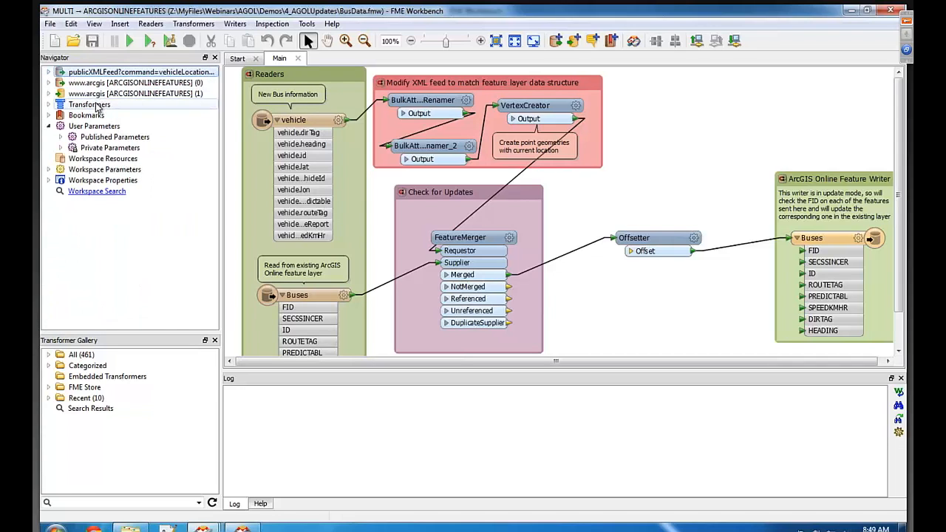
mouse_move(115, 93)
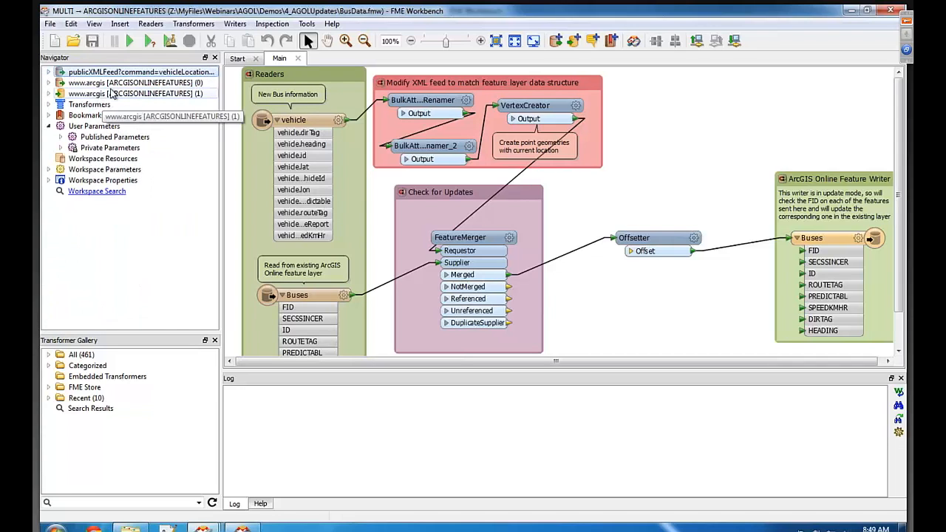
mouse_move(325, 235)
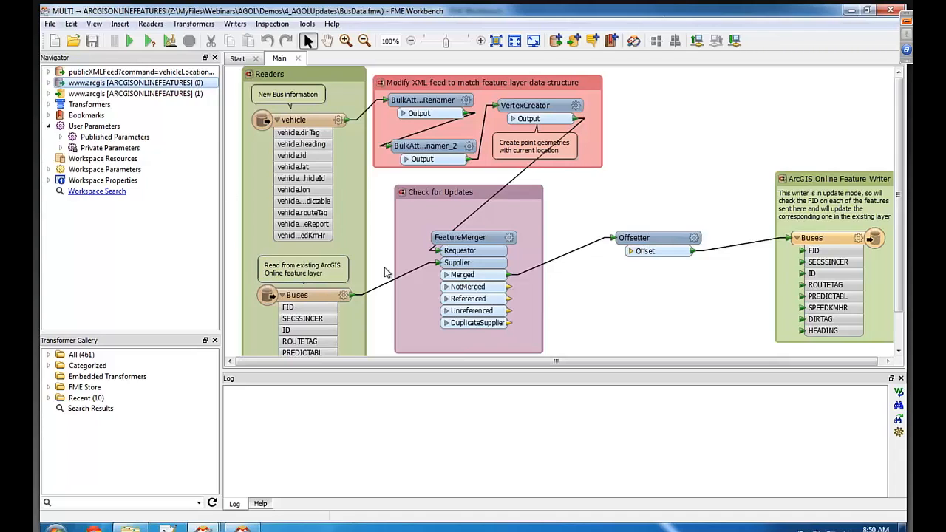
click(297, 295)
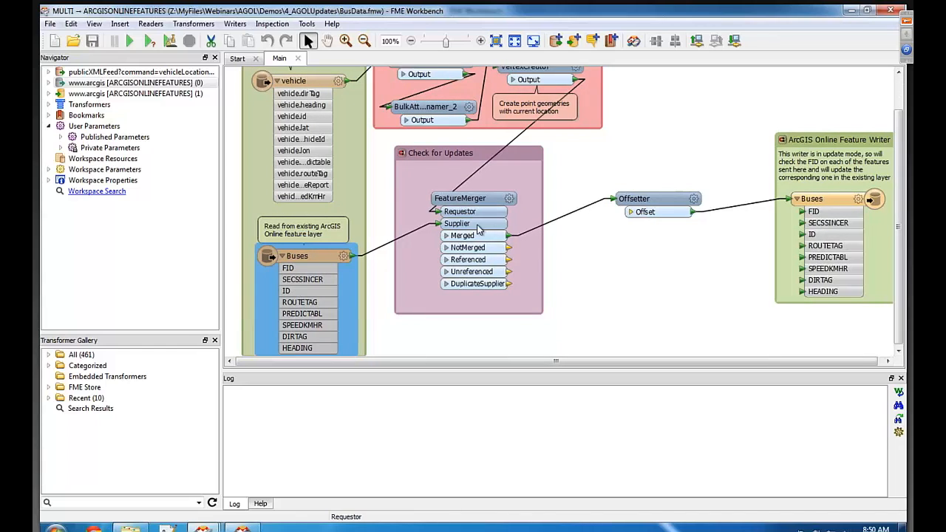
mouse_move(460, 199)
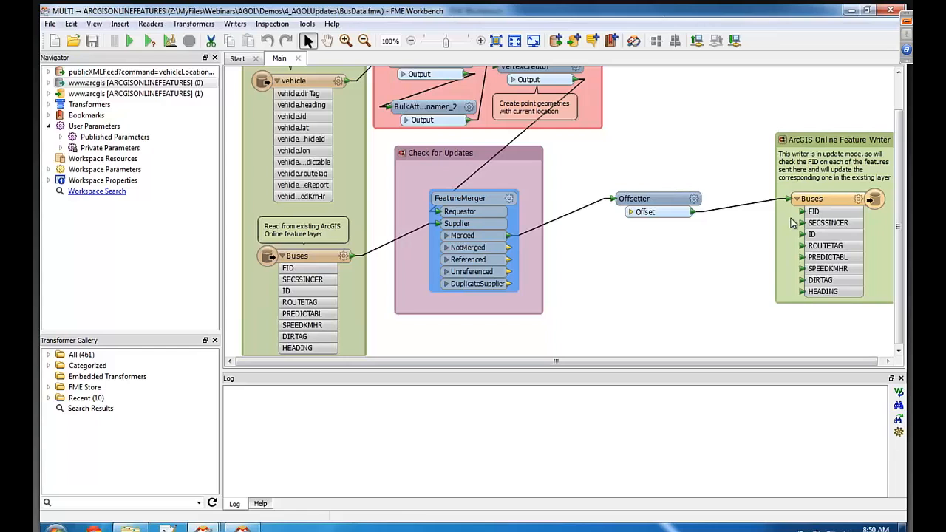
scroll(up, 3)
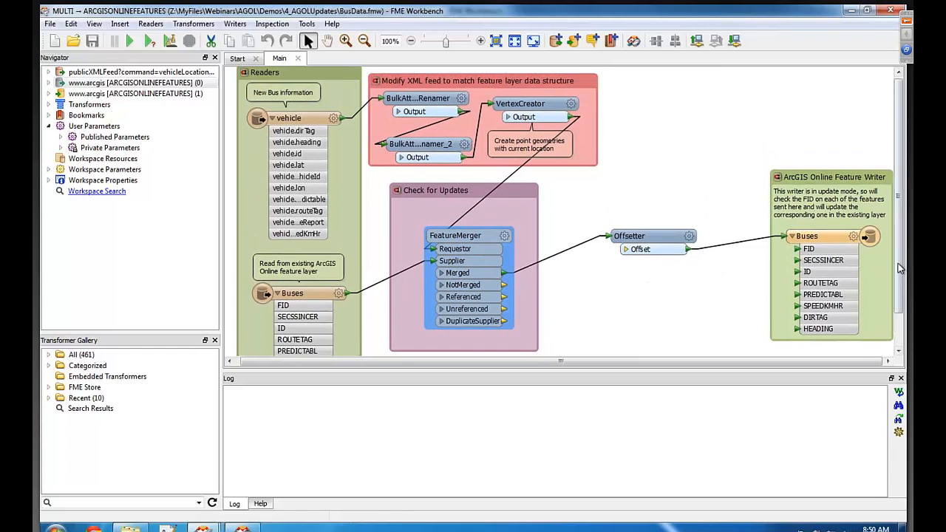
double_click(807, 236)
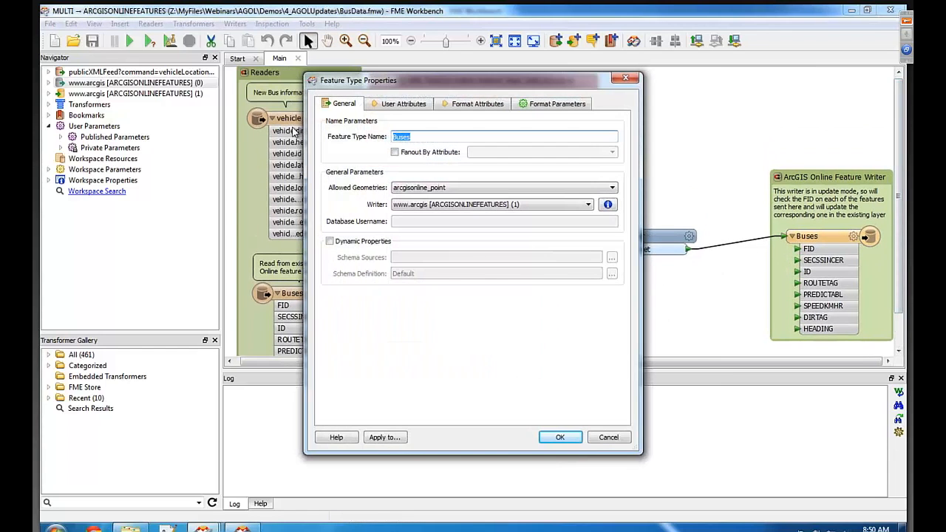
click(556, 104)
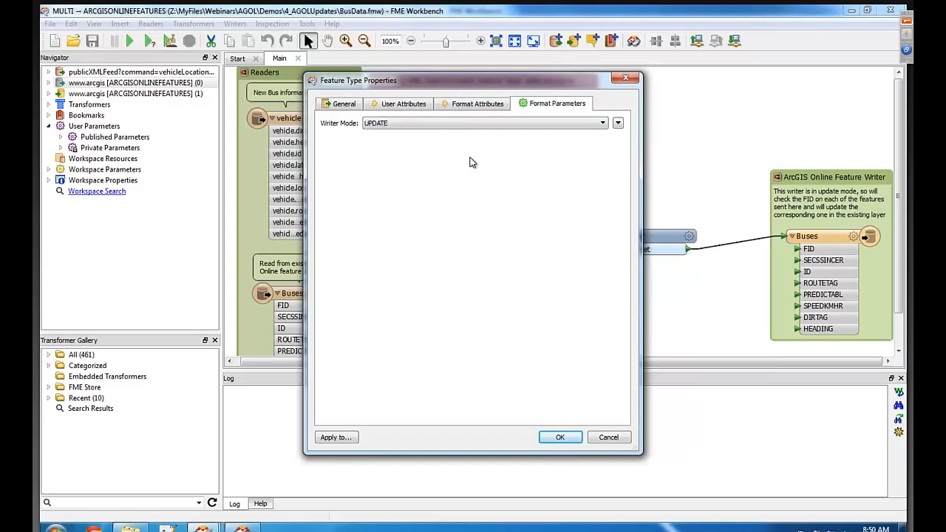
mouse_move(603, 90)
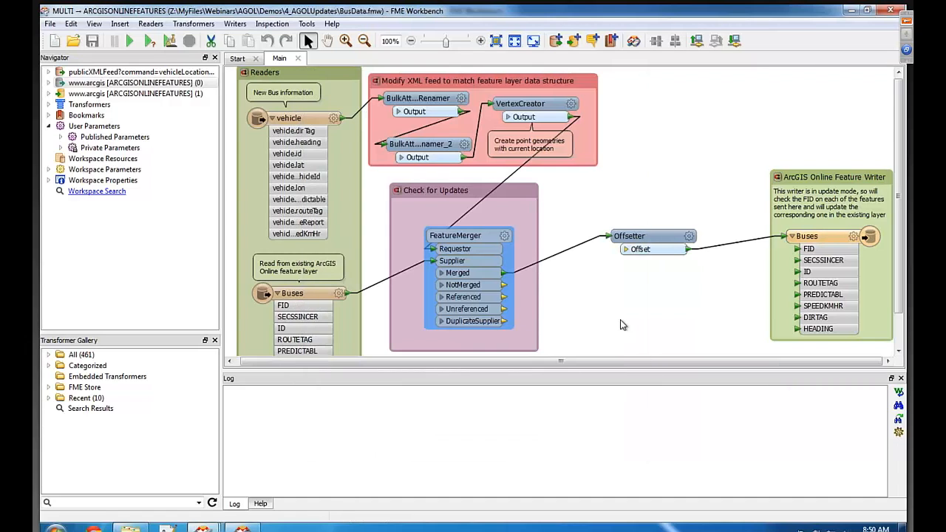
click(650, 236)
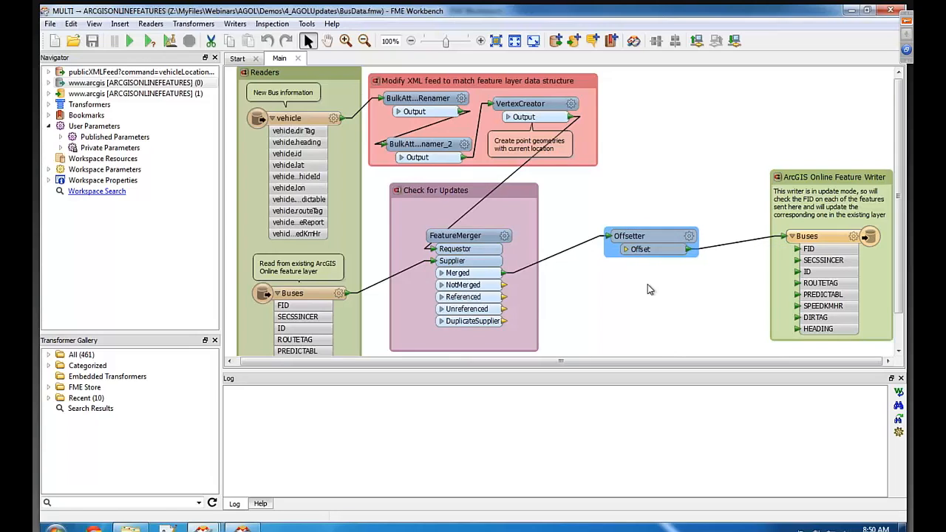
double_click(629, 236)
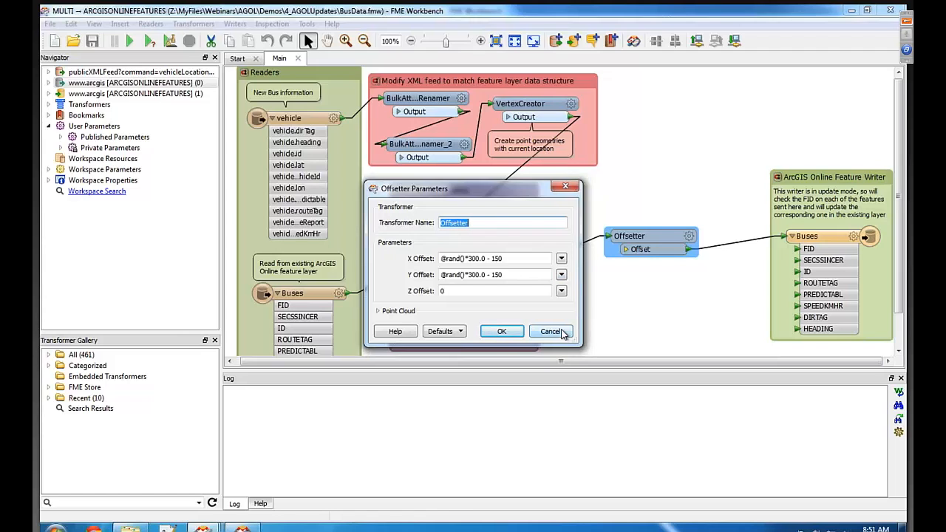
click(550, 330)
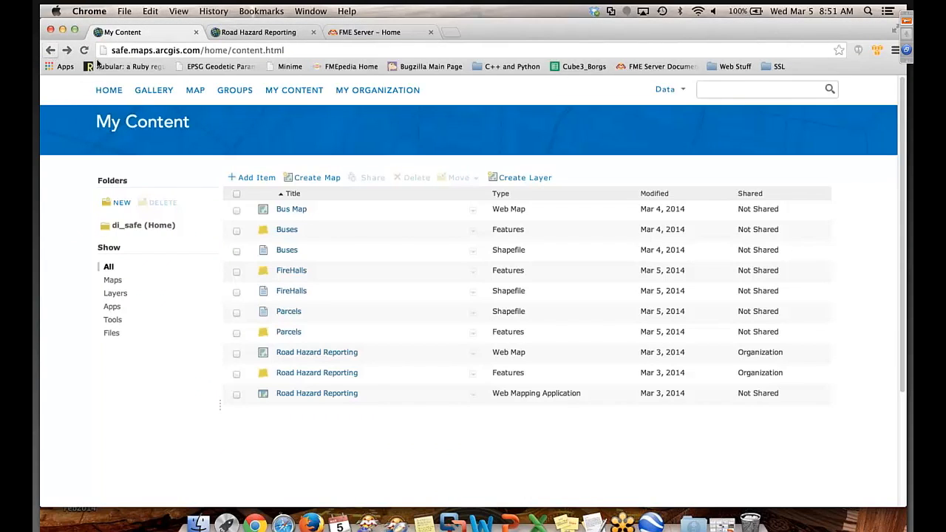
mouse_move(291, 208)
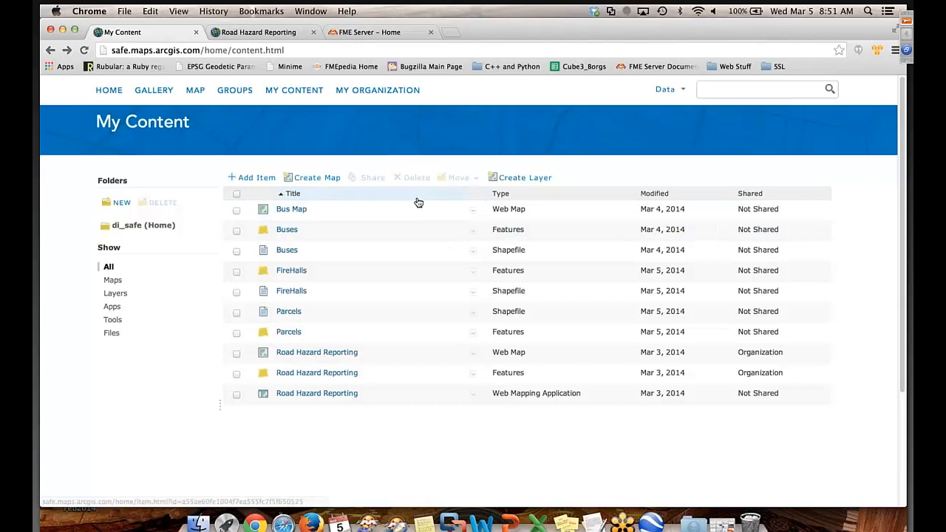
Step: Open the Bus Map web map's item details from My Content
click(291, 210)
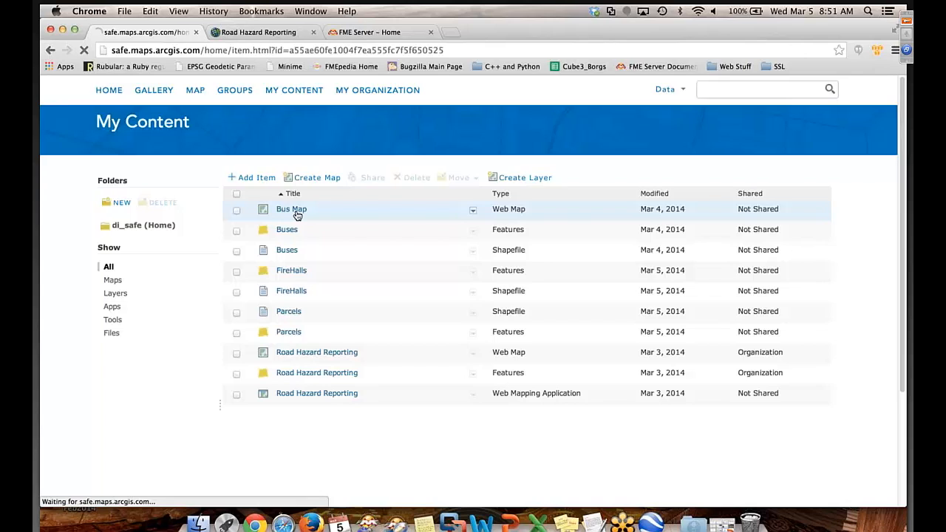
click(291, 209)
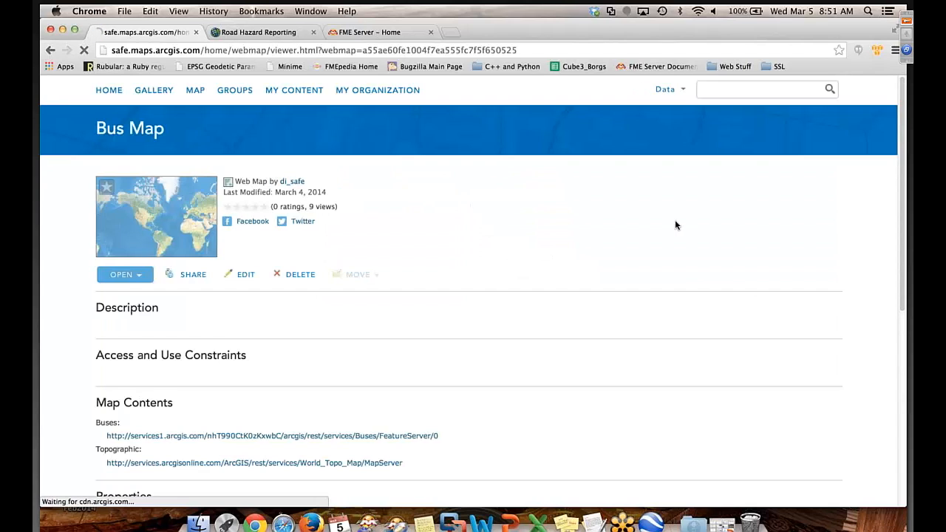
Step: Make the Buses layer refresh every 0.1 minutes
click(122, 274)
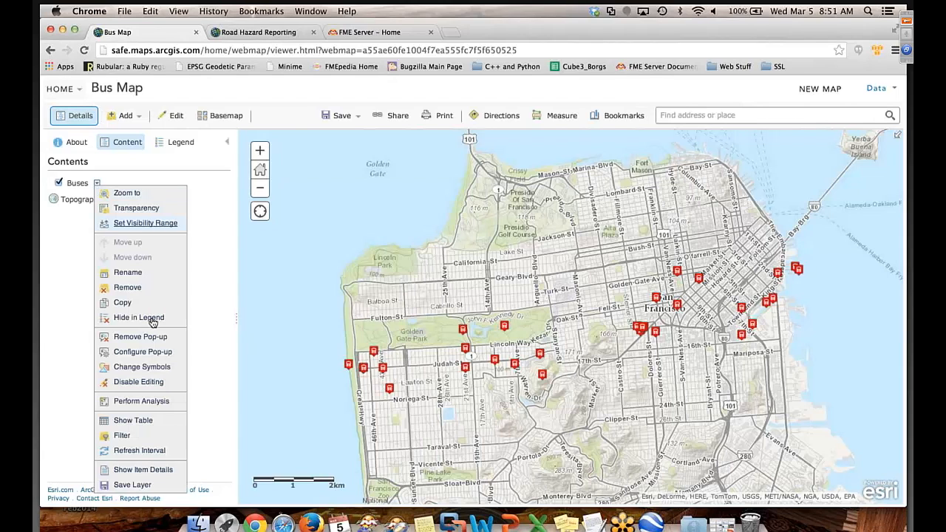
click(139, 450)
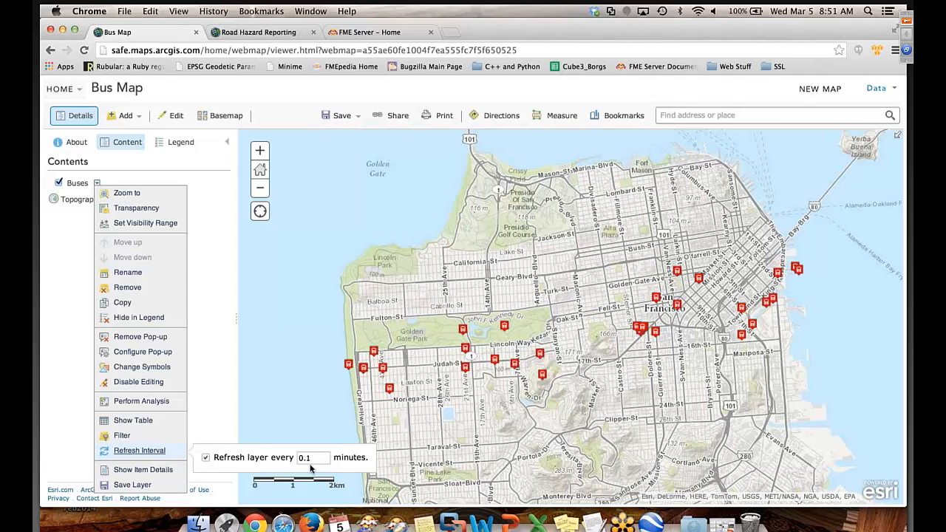
click(218, 399)
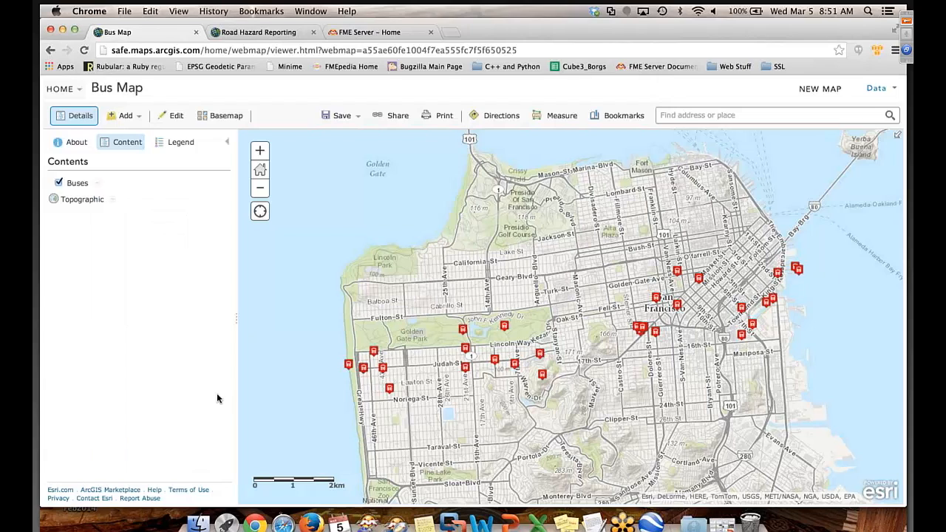
mouse_move(220, 183)
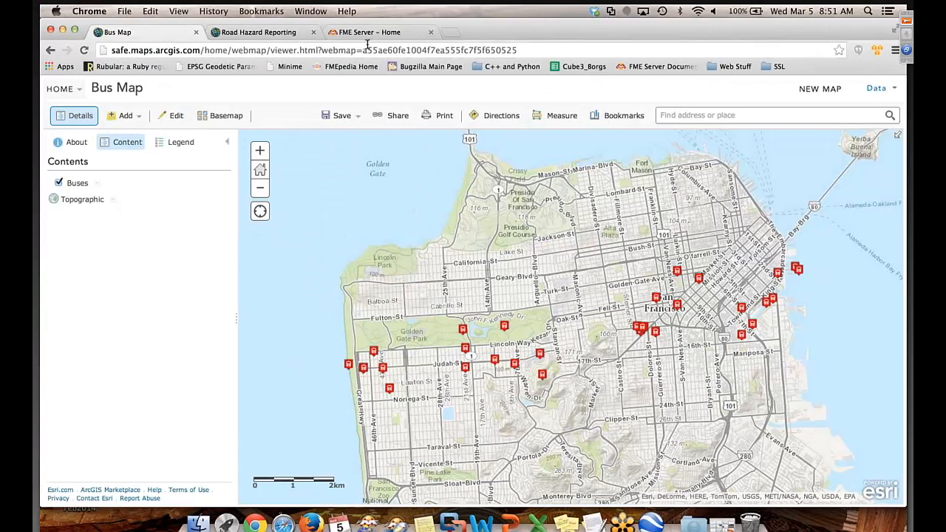
mouse_move(380, 32)
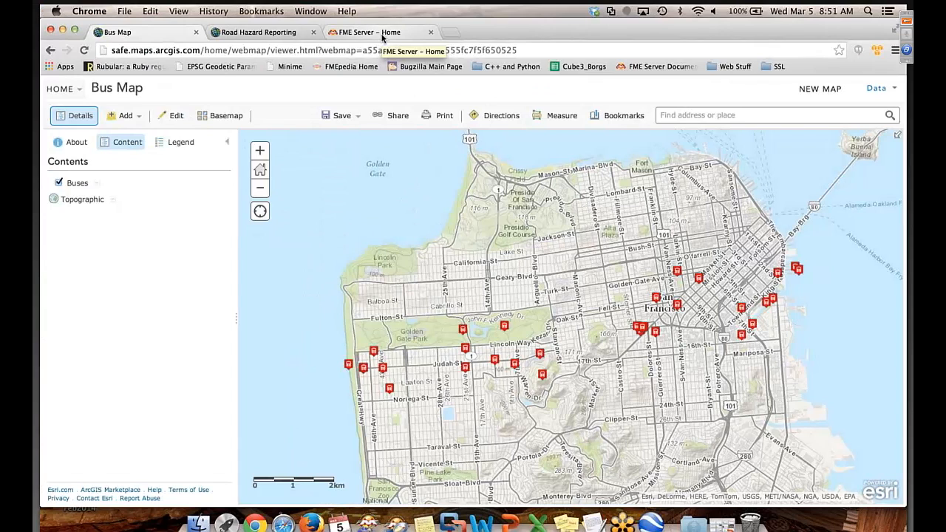
Step: Enable the UpdateBuses schedule on the FME Server Schedules page
click(379, 31)
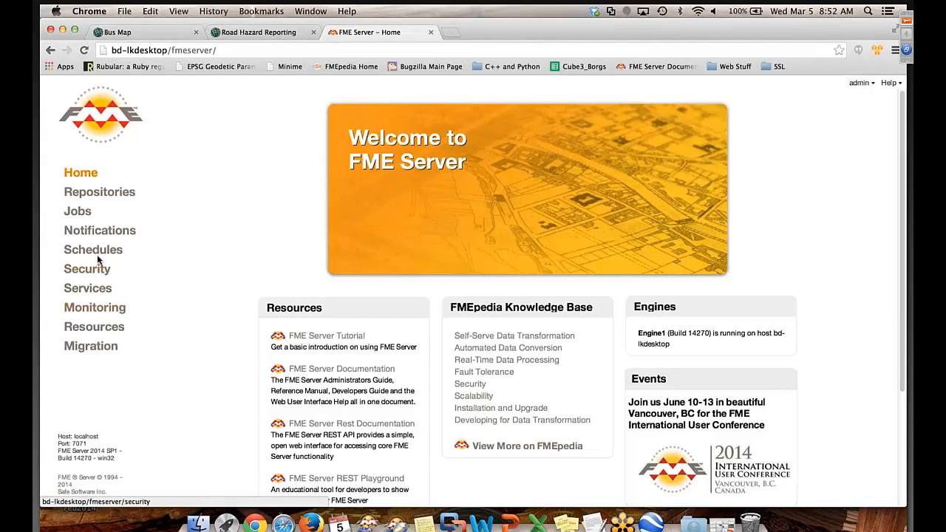
click(93, 249)
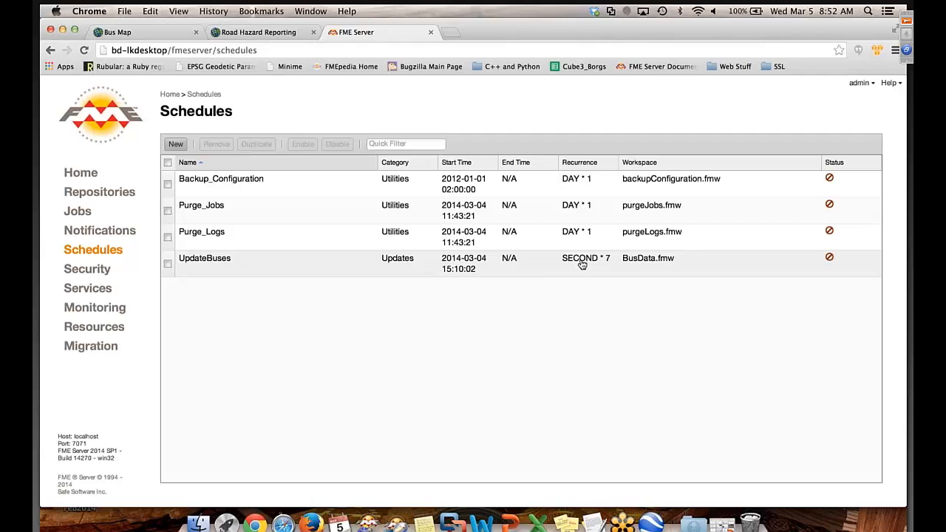
mouse_move(360, 280)
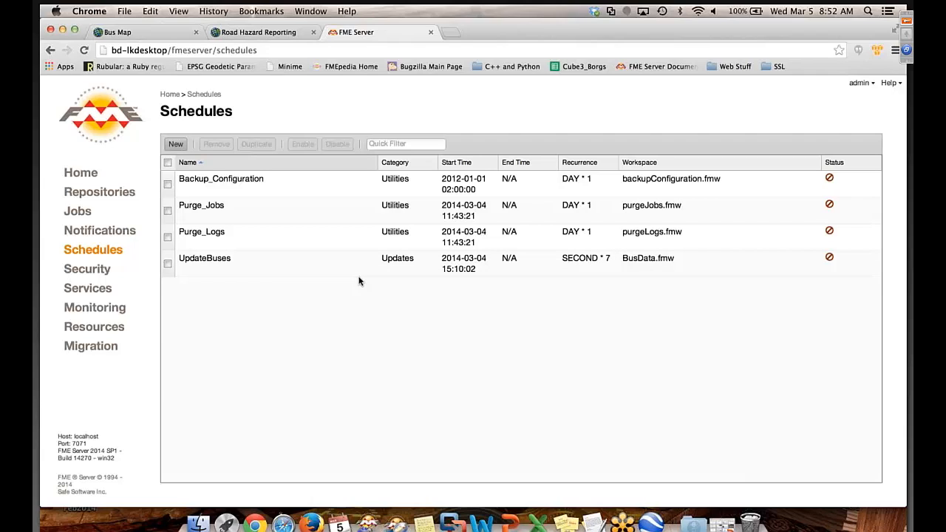
mouse_move(221, 268)
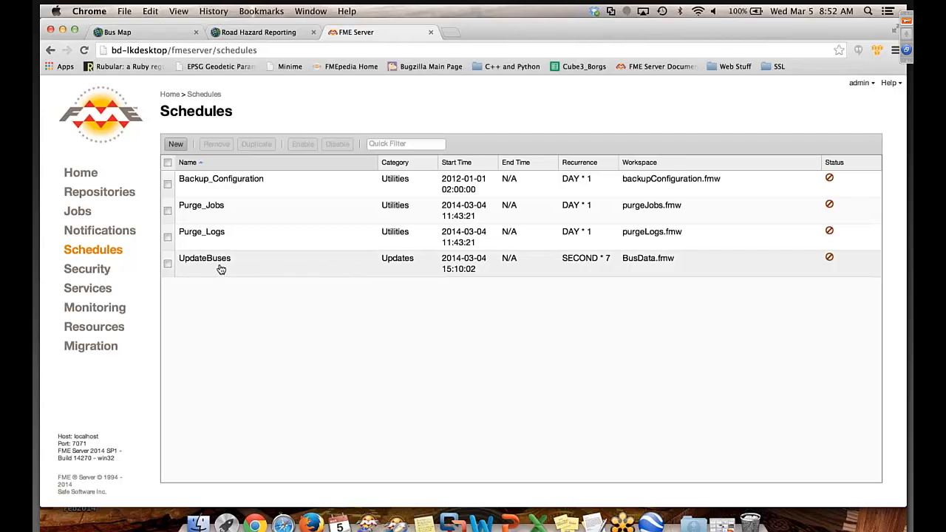
click(168, 263)
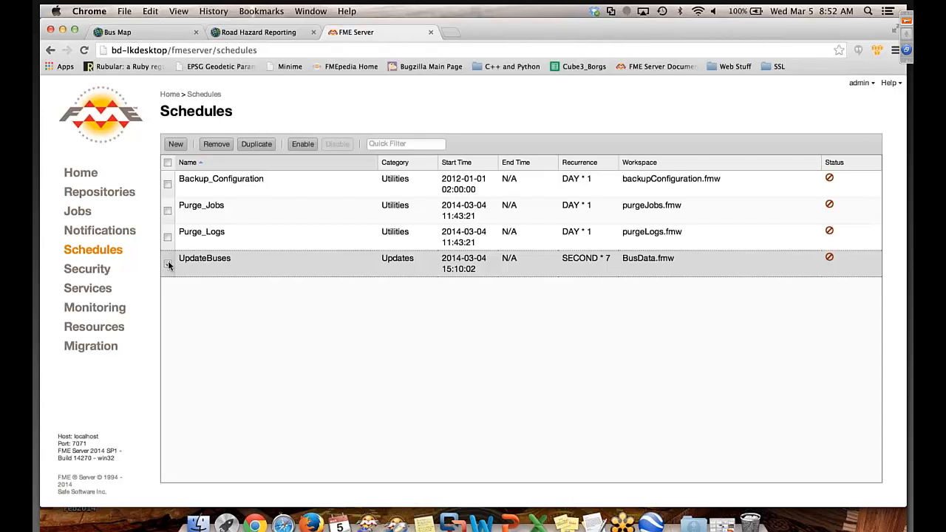
click(168, 263)
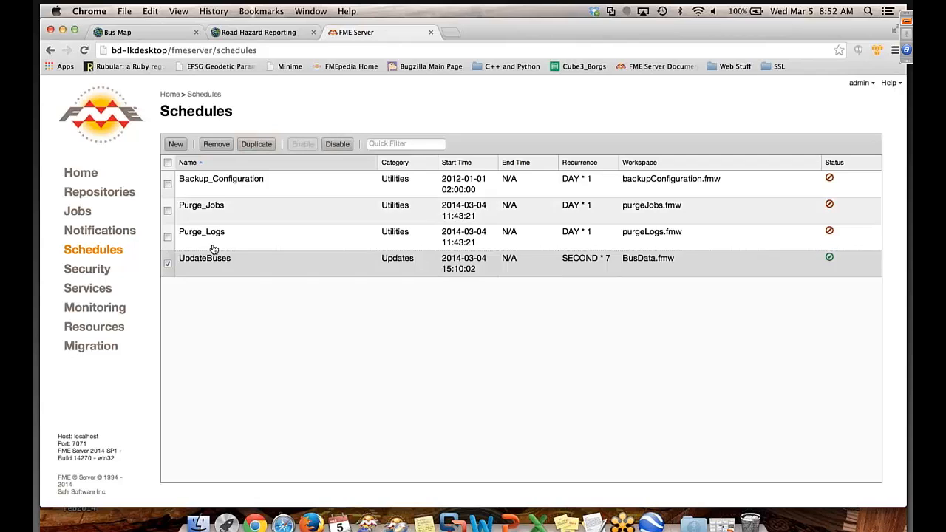
click(167, 263)
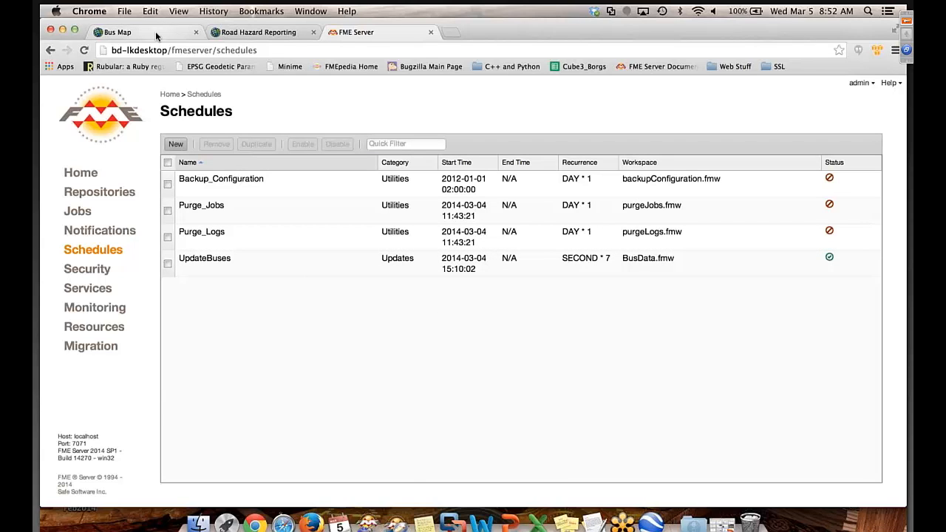
Step: Return to the Bus Map and watch the bus markers shift positions
click(119, 32)
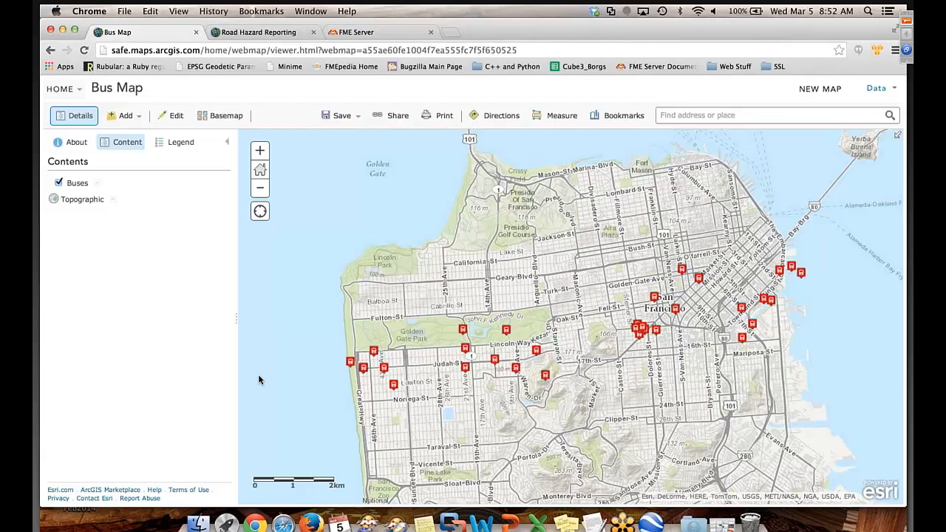
mouse_move(882, 215)
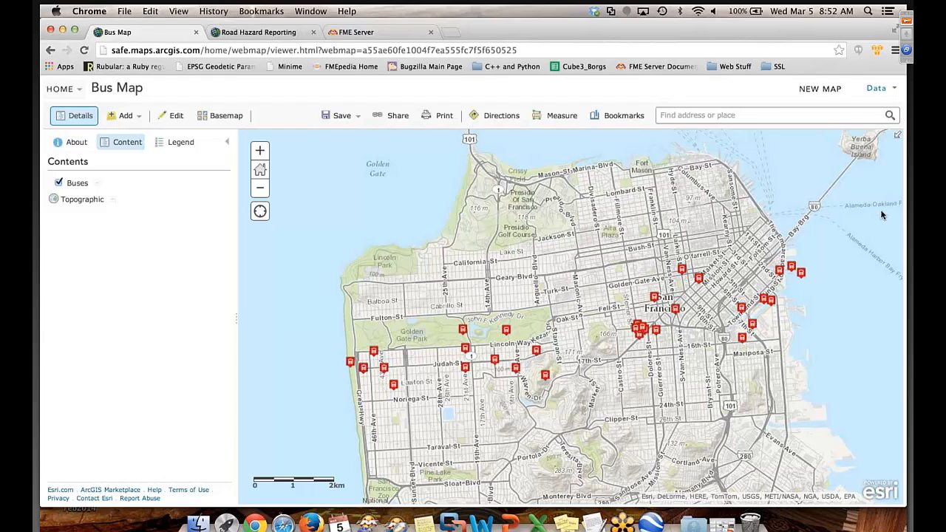
mouse_move(871, 230)
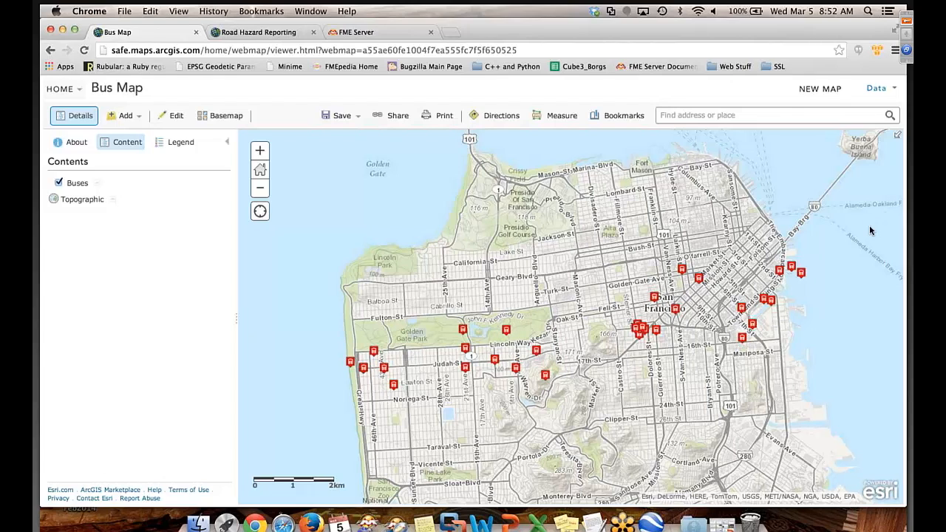
click(59, 183)
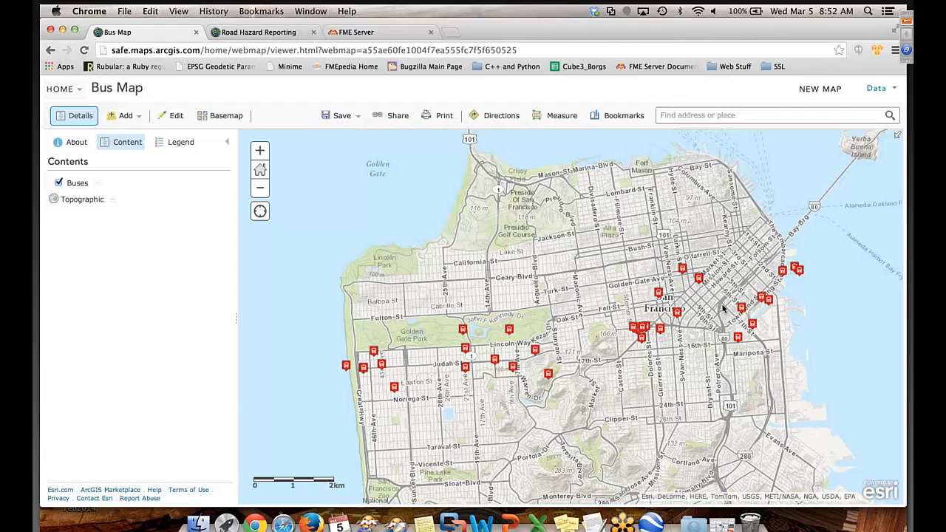
mouse_move(802, 283)
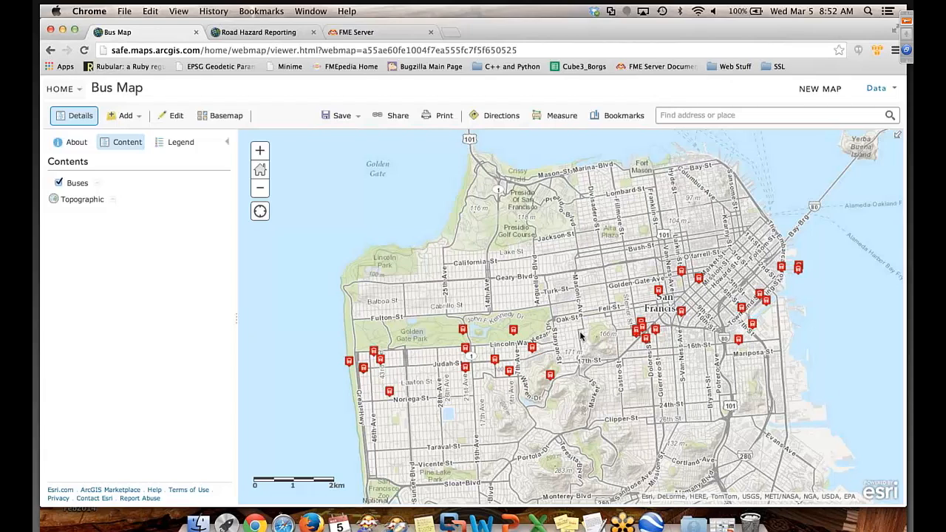
mouse_move(510, 381)
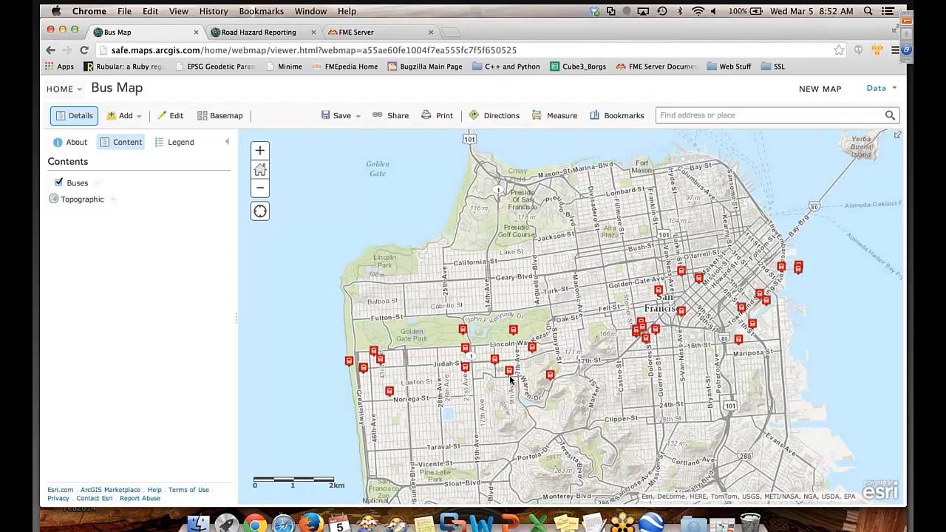